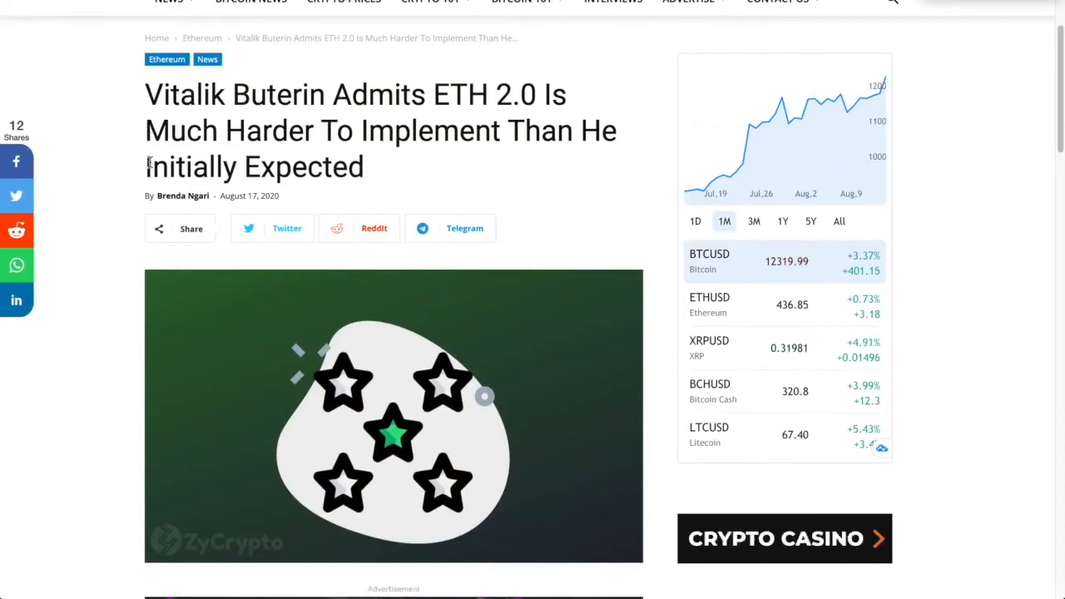
pyautogui.scroll(-3)
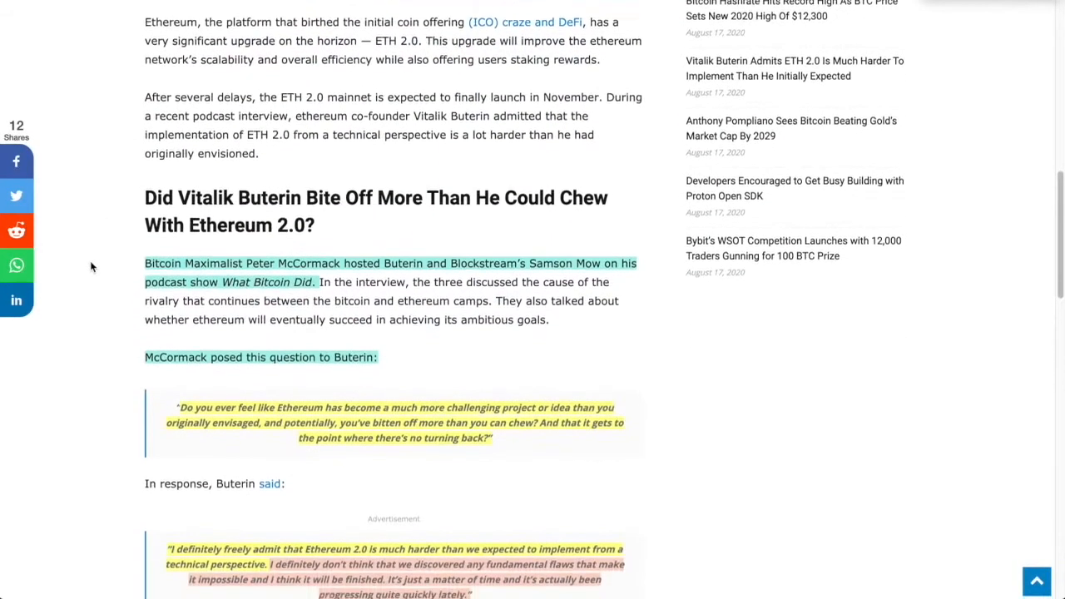
pyautogui.scroll(-3)
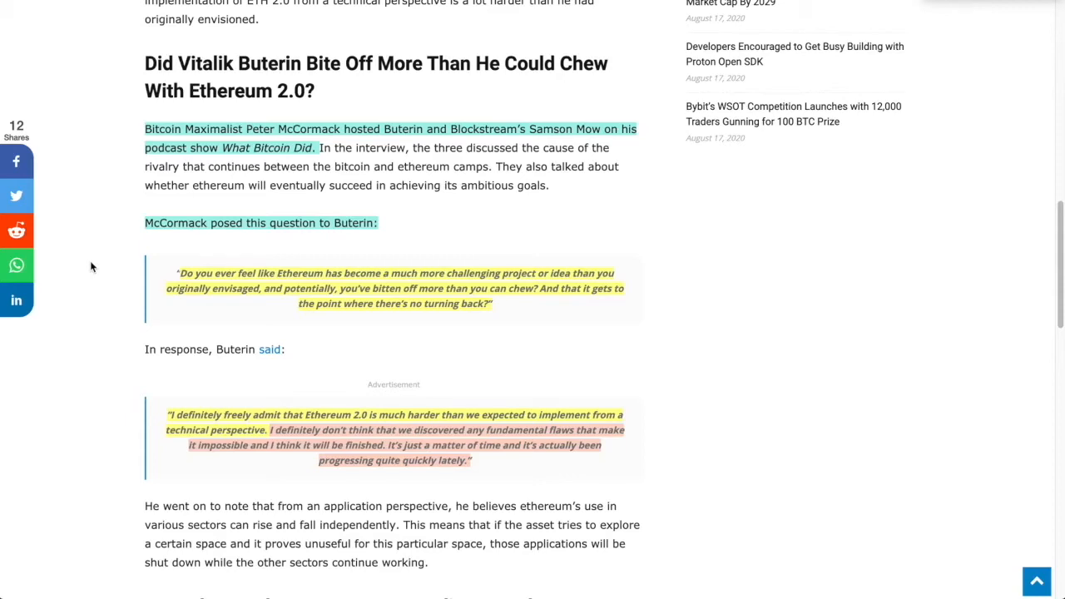
pyautogui.moveTo(611, 260)
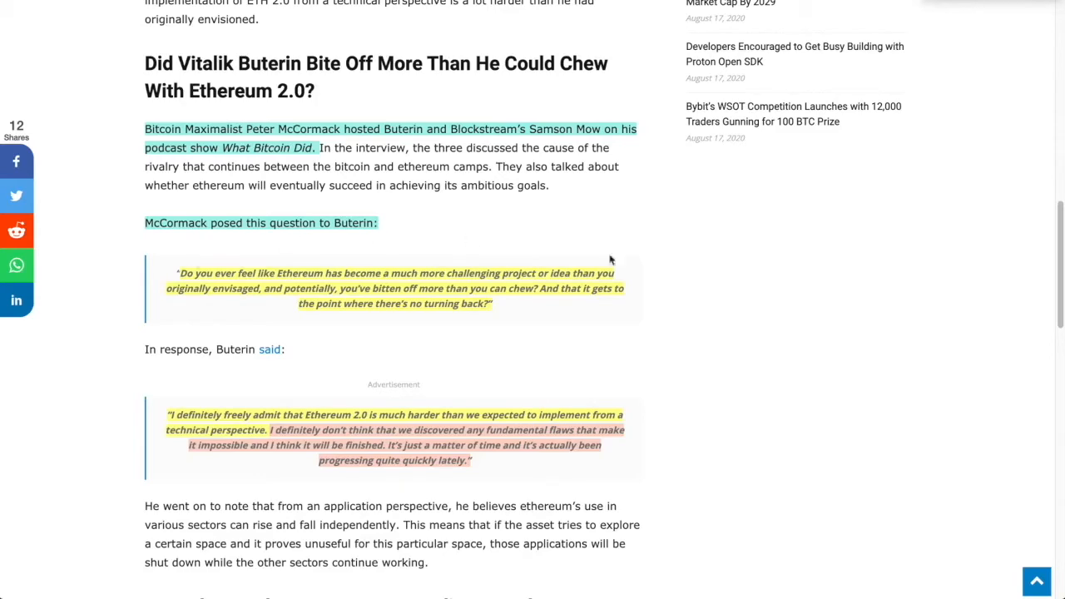
pyautogui.scroll(-3)
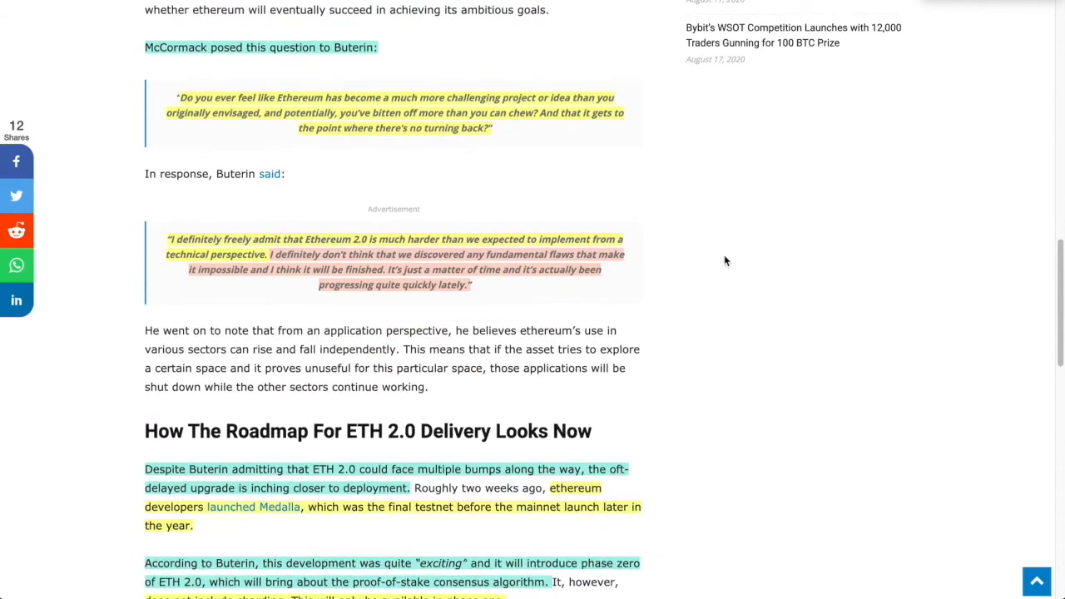
pyautogui.scroll(-3)
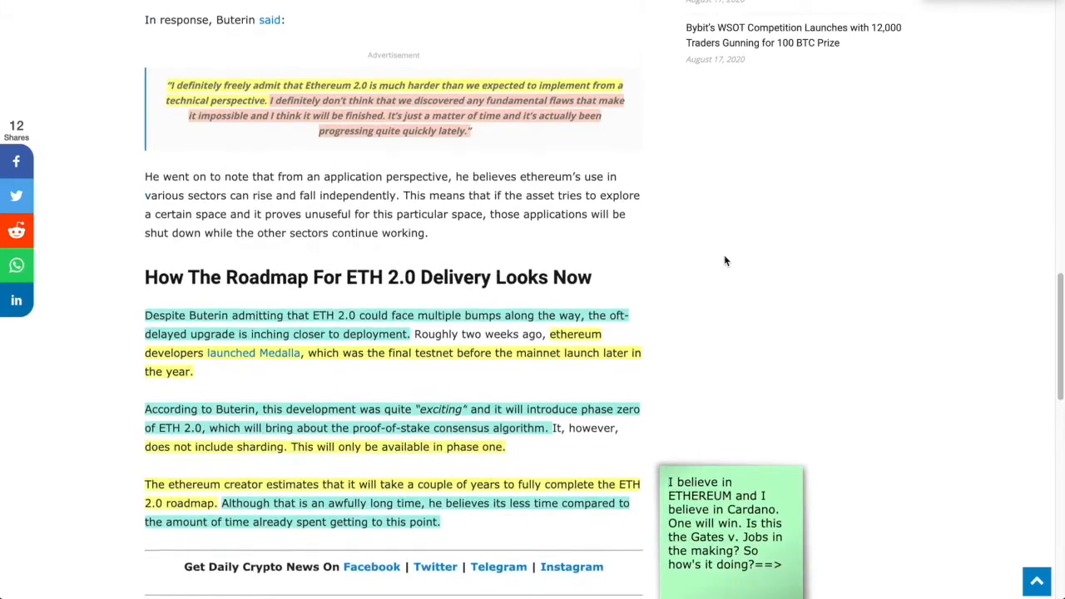
pyautogui.scroll(-3)
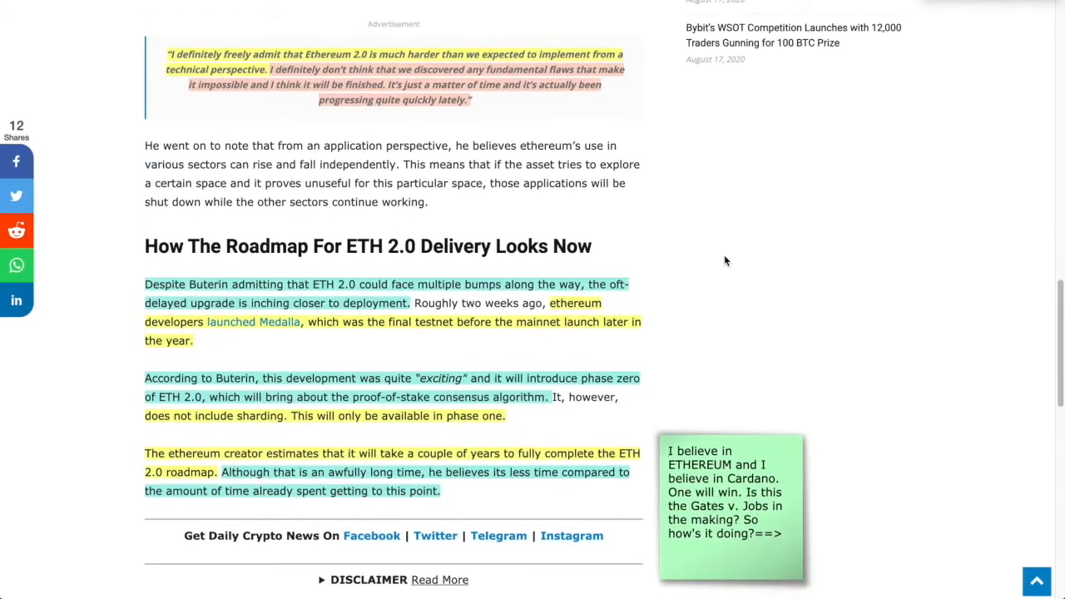